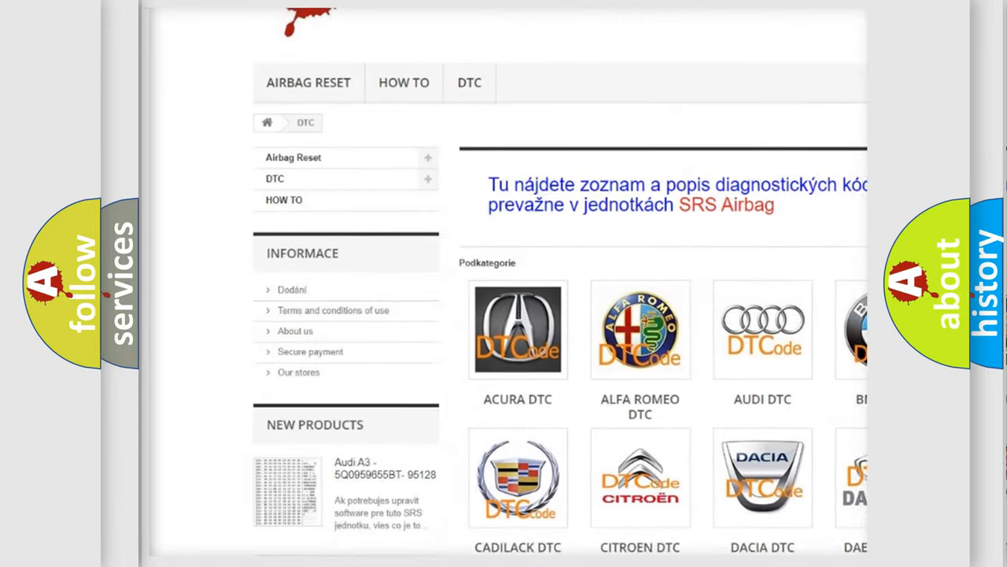
scroll(down, 3)
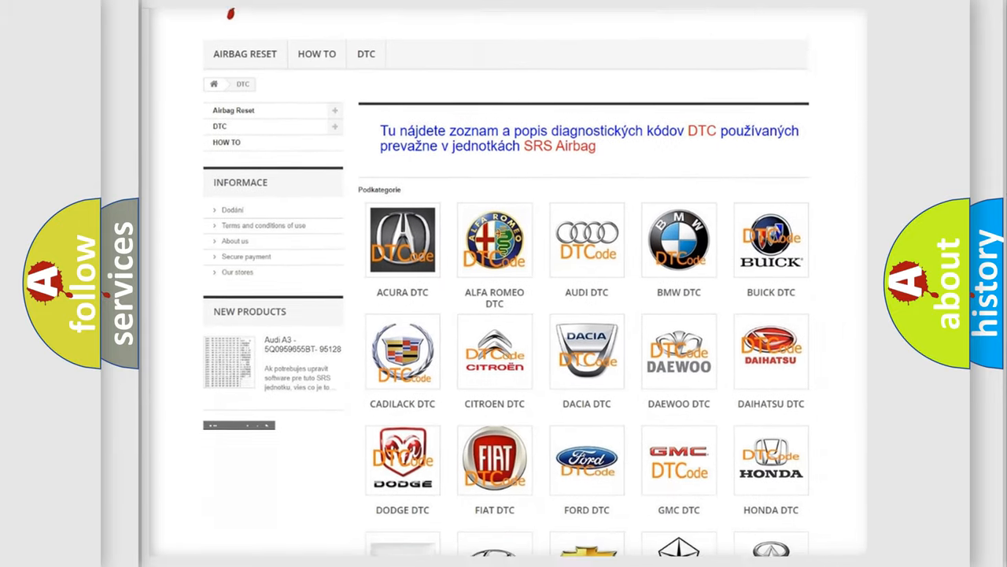
scroll(down, 3)
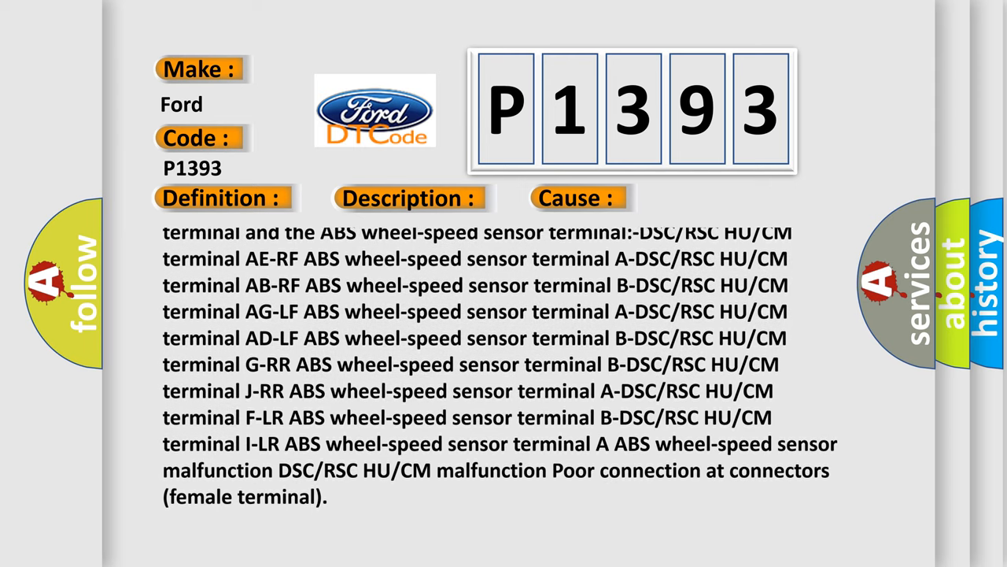
scroll(down, 3)
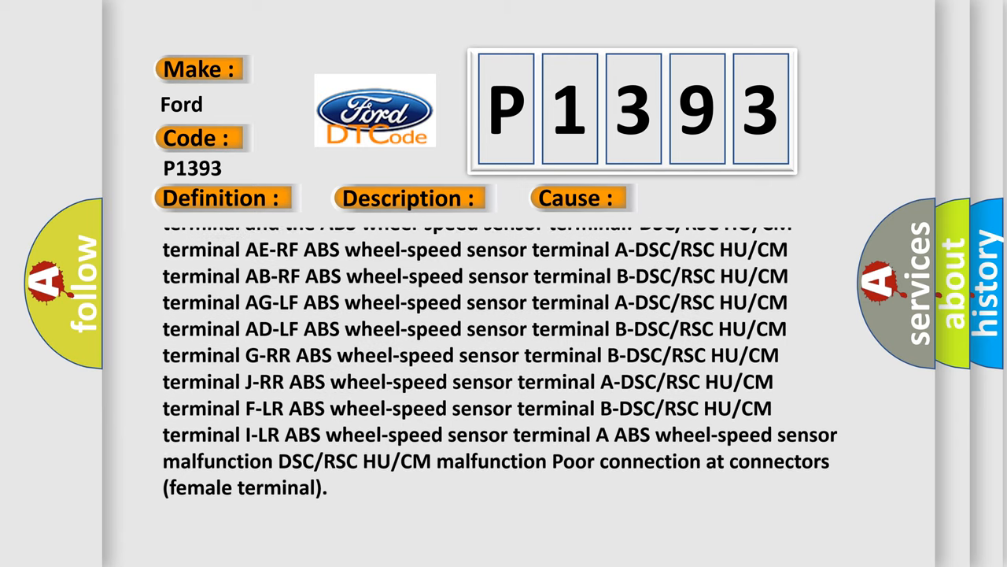
scroll(down, 3)
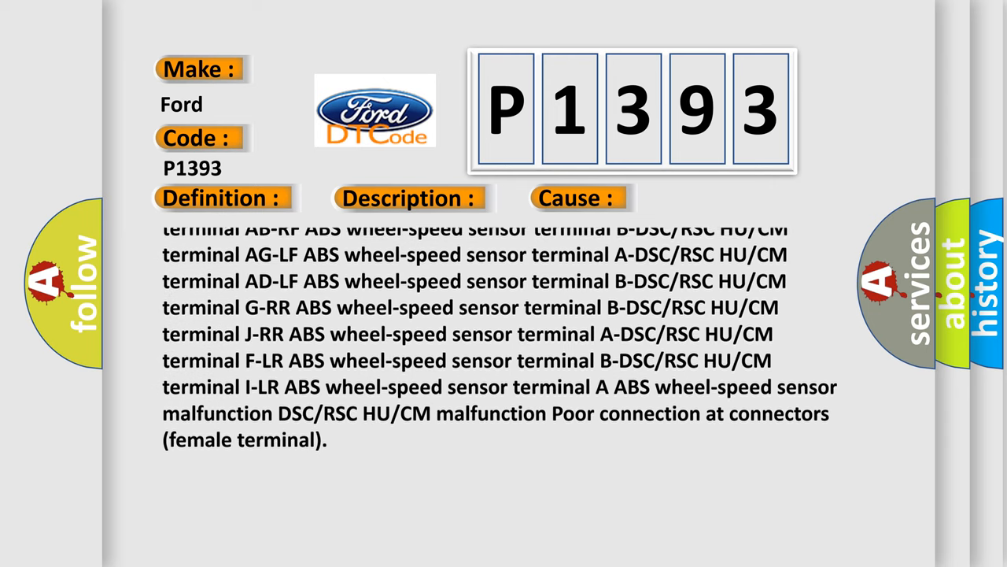
scroll(down, 3)
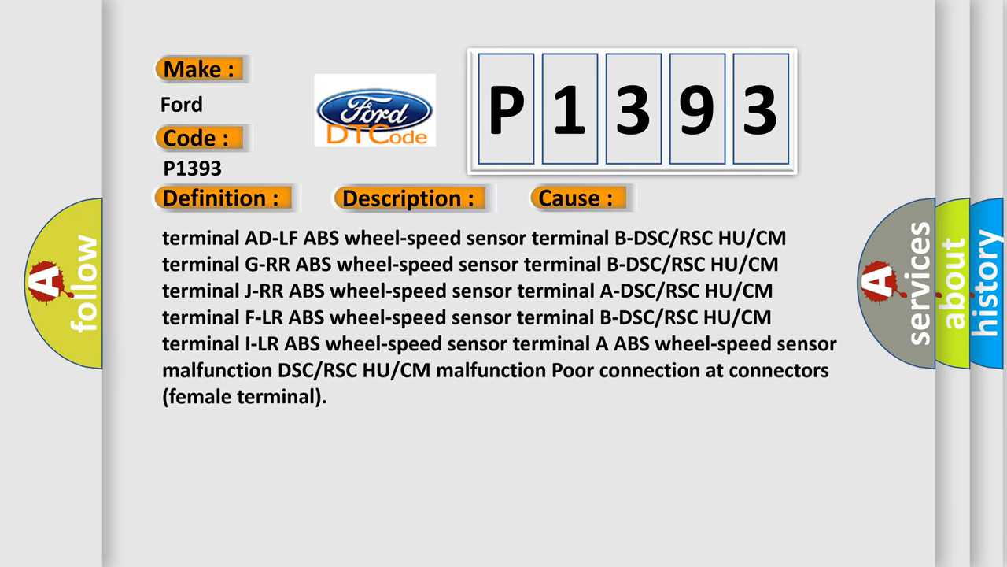
scroll(down, 3)
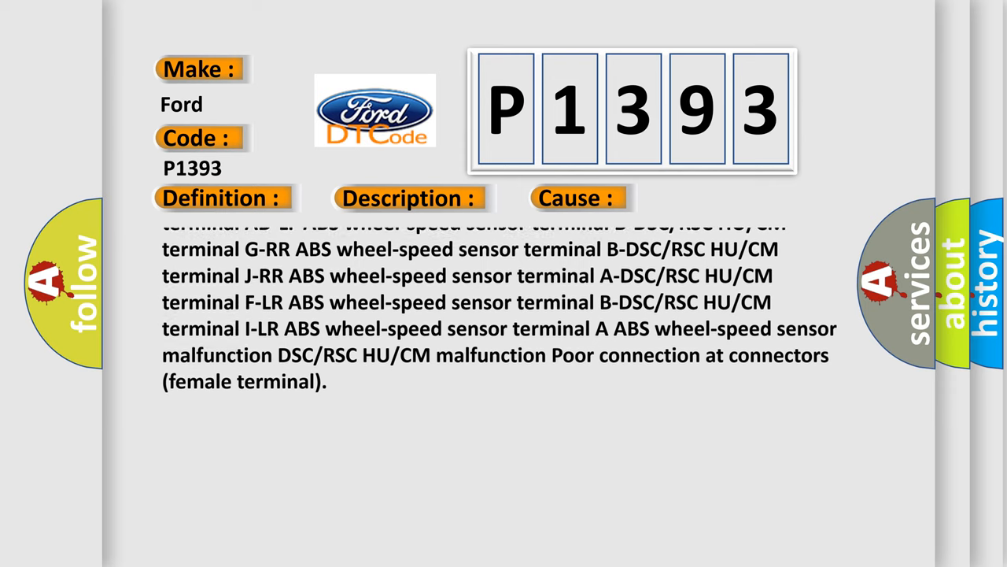